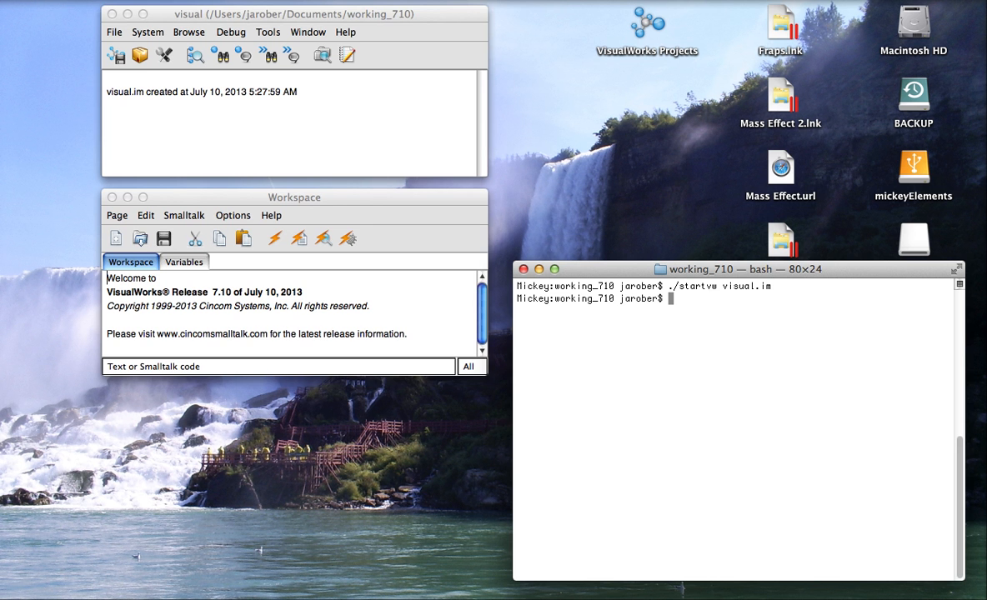
mouse_move(244, 113)
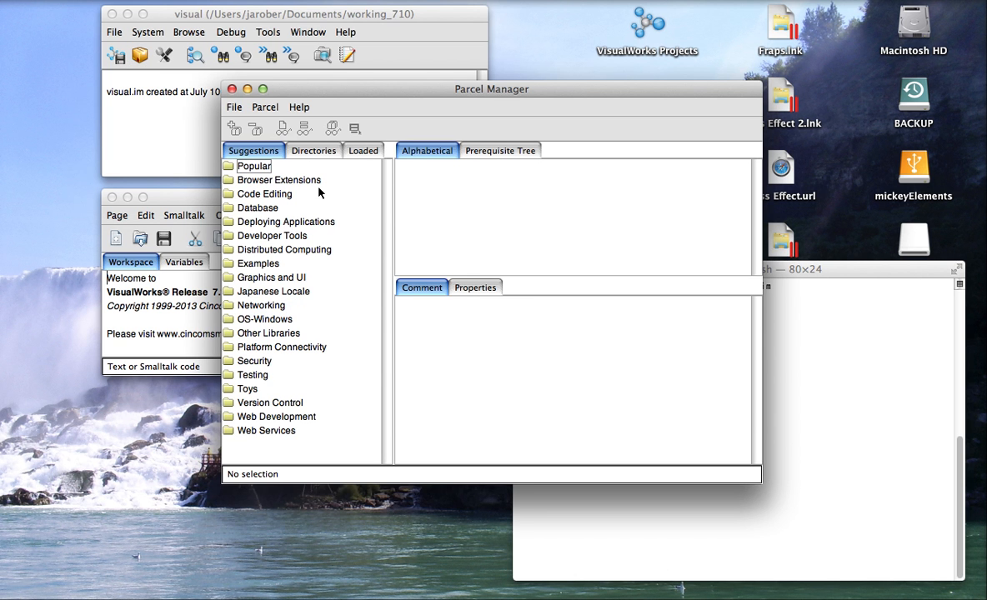
mouse_move(253, 306)
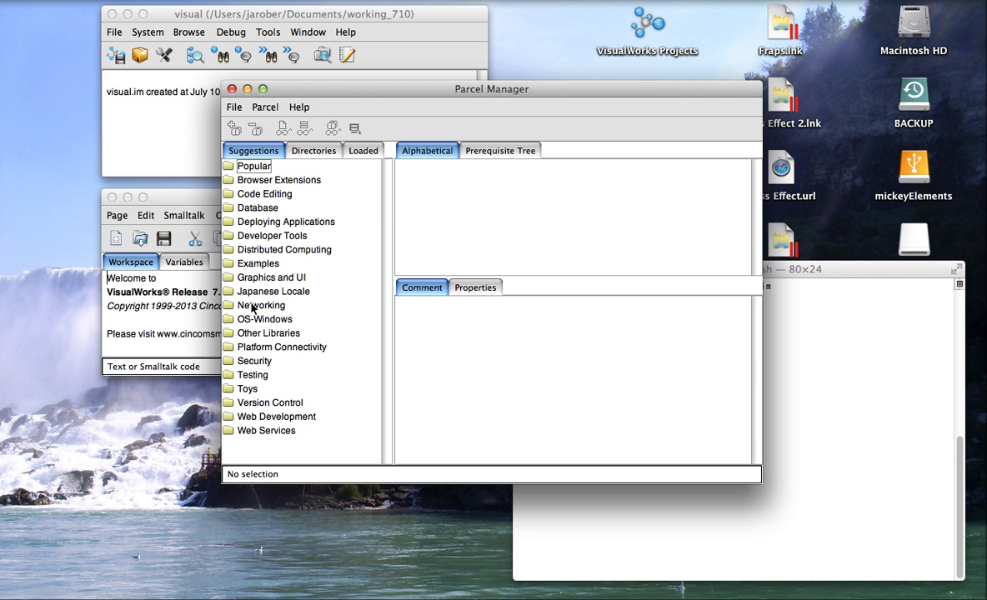
mouse_move(254, 307)
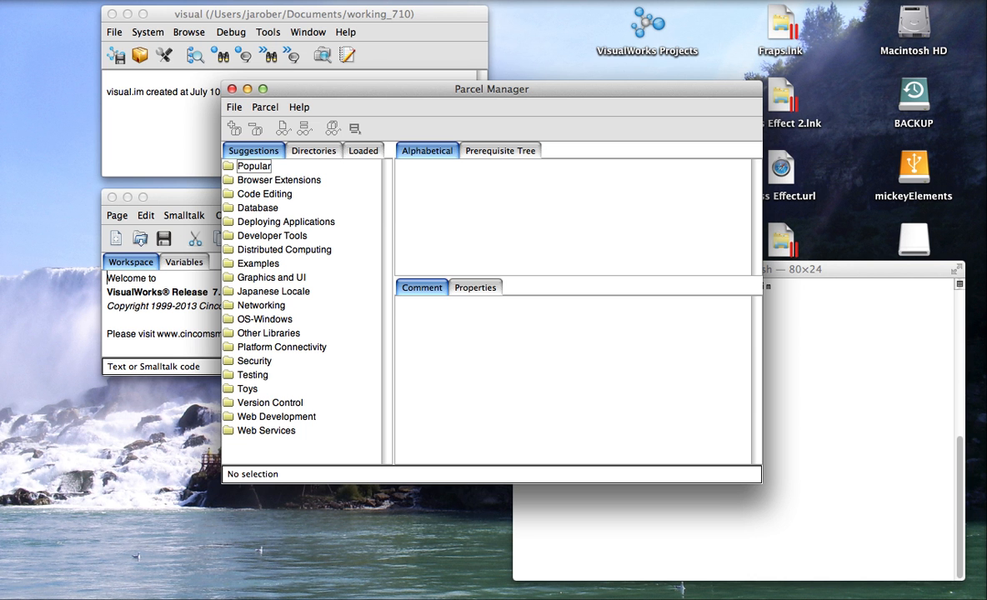
Exit the visual image via File > Exit VisualWorks, answering No to saving.
click(113, 32)
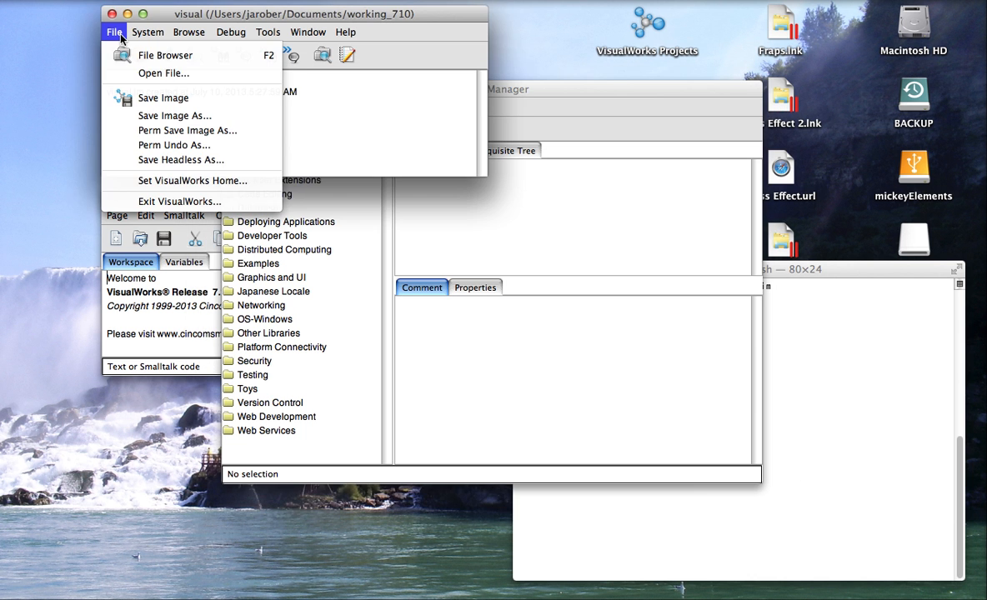
click(180, 200)
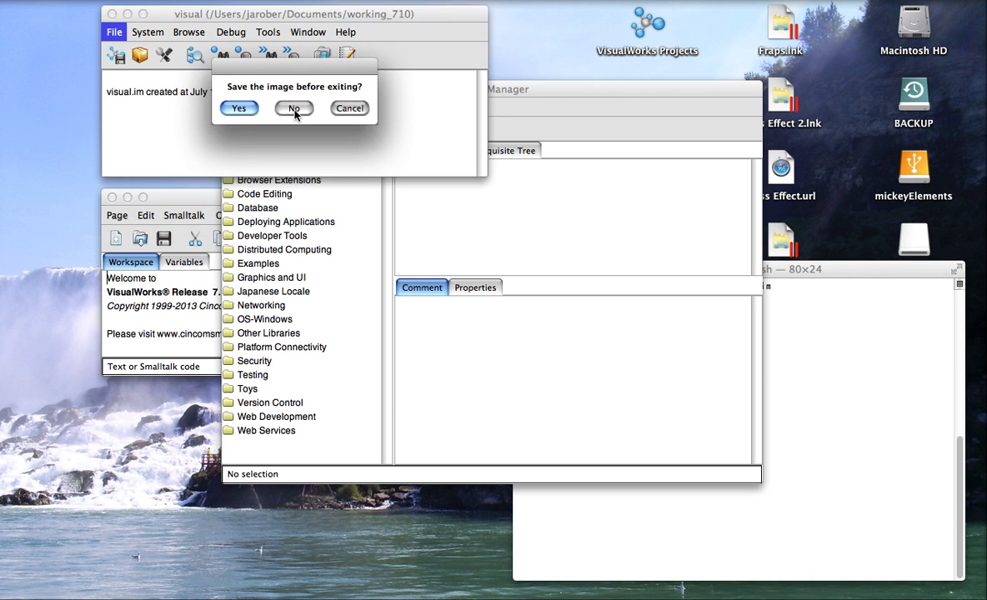
click(293, 107)
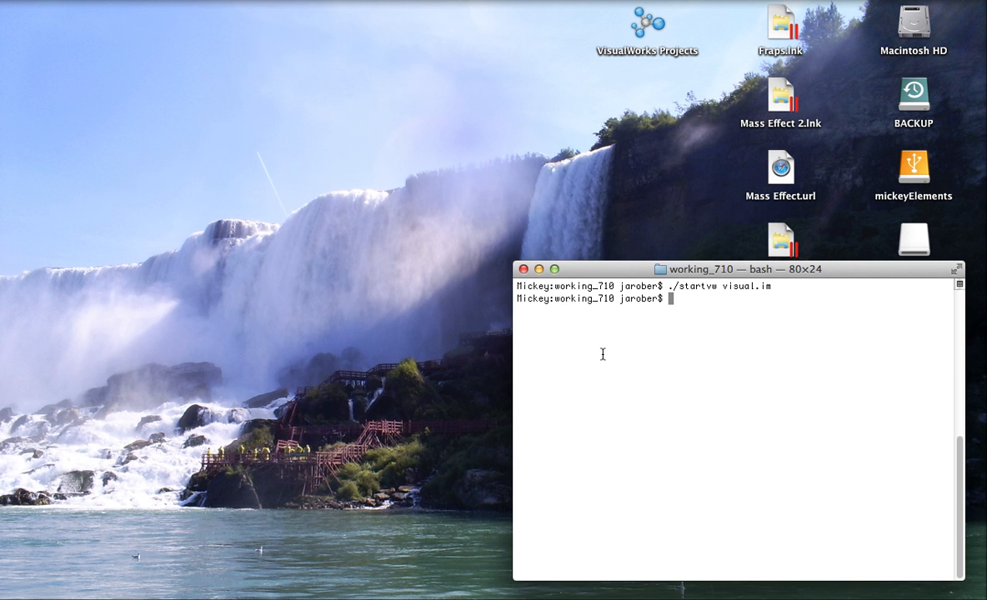
Start the team image with ./startvw from Terminal, then exit it at the save prompt.
text(./startvw visu)
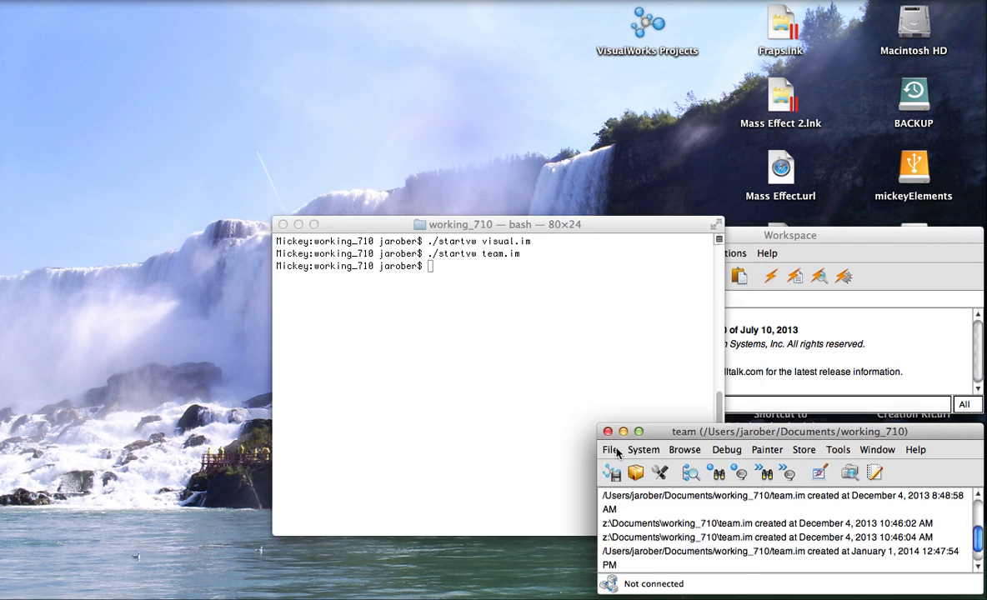
click(610, 450)
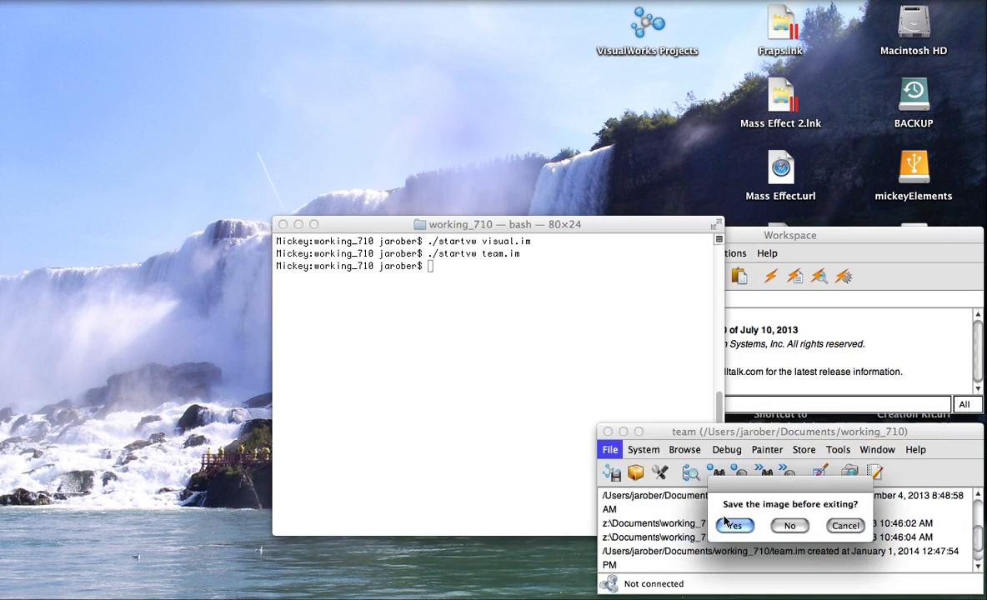
click(734, 525)
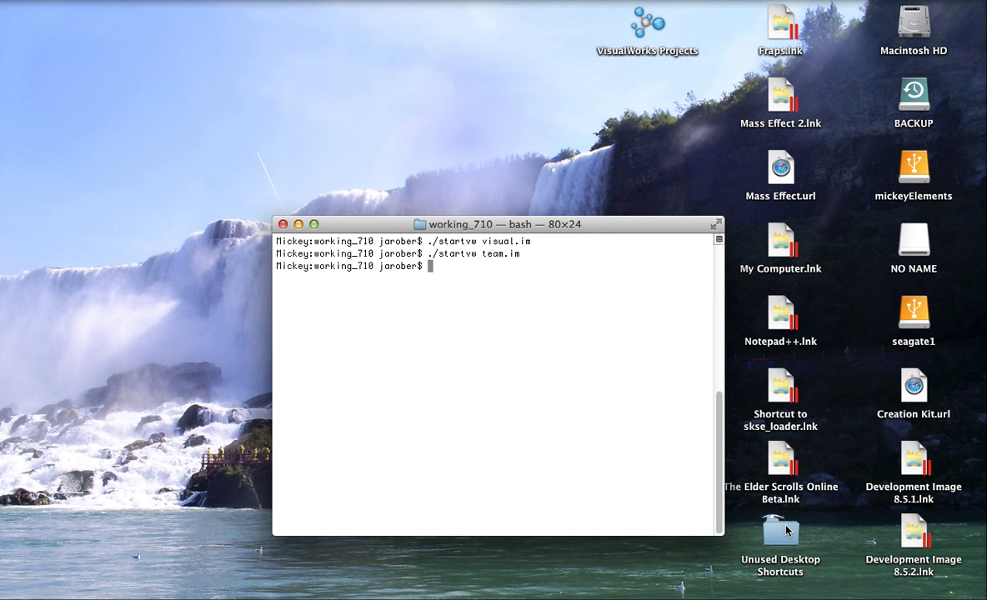
mouse_move(743, 88)
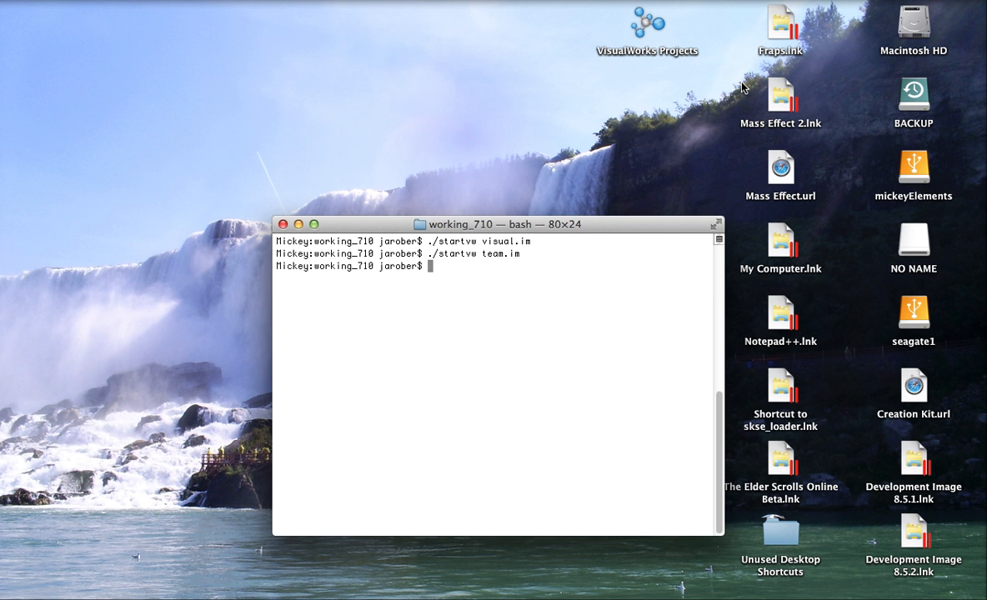
Launch VisualWorks Projects from the desktop and expand its Advanced options.
click(647, 25)
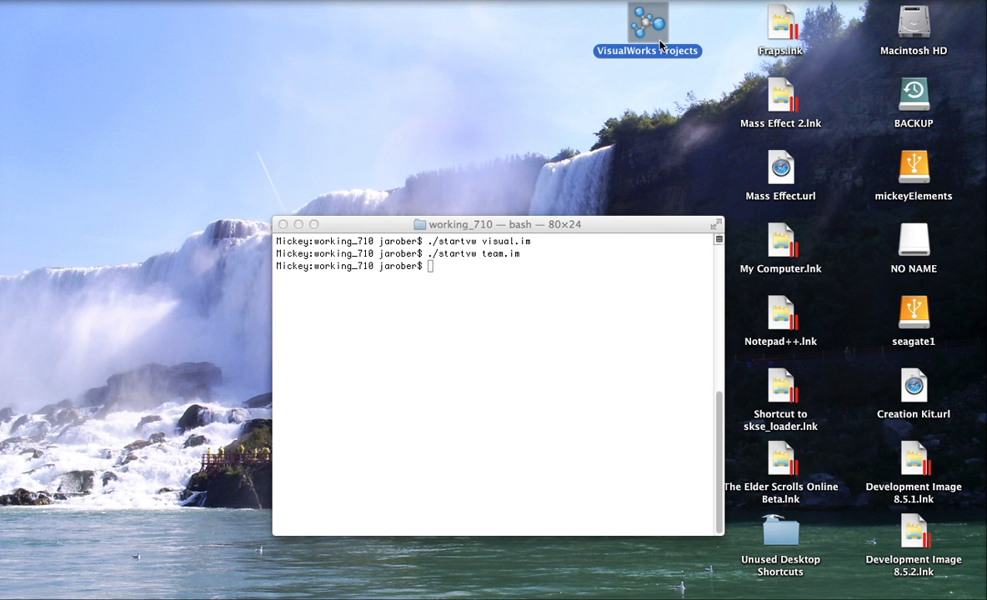
mouse_move(571, 108)
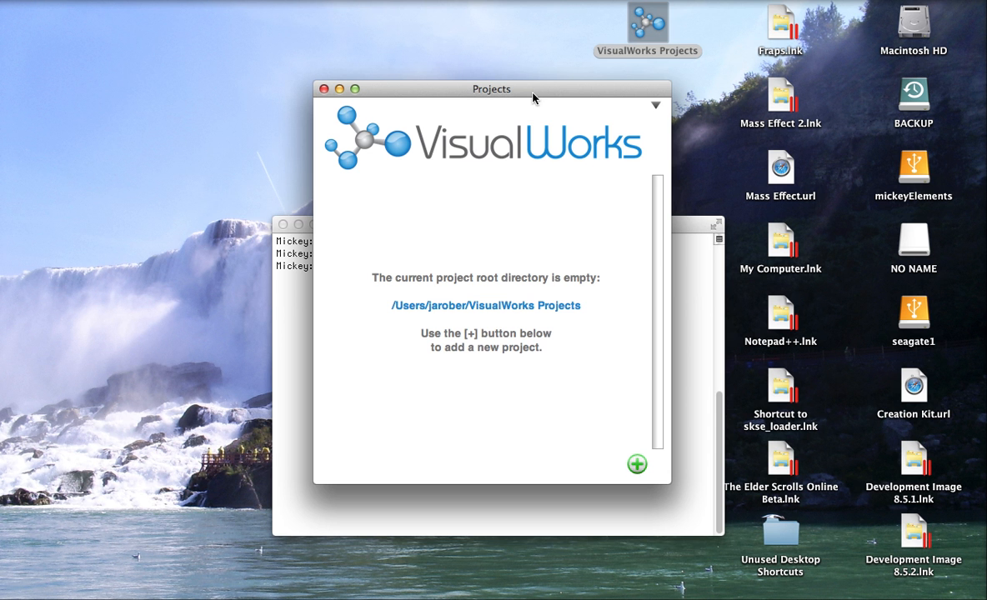
mouse_move(527, 111)
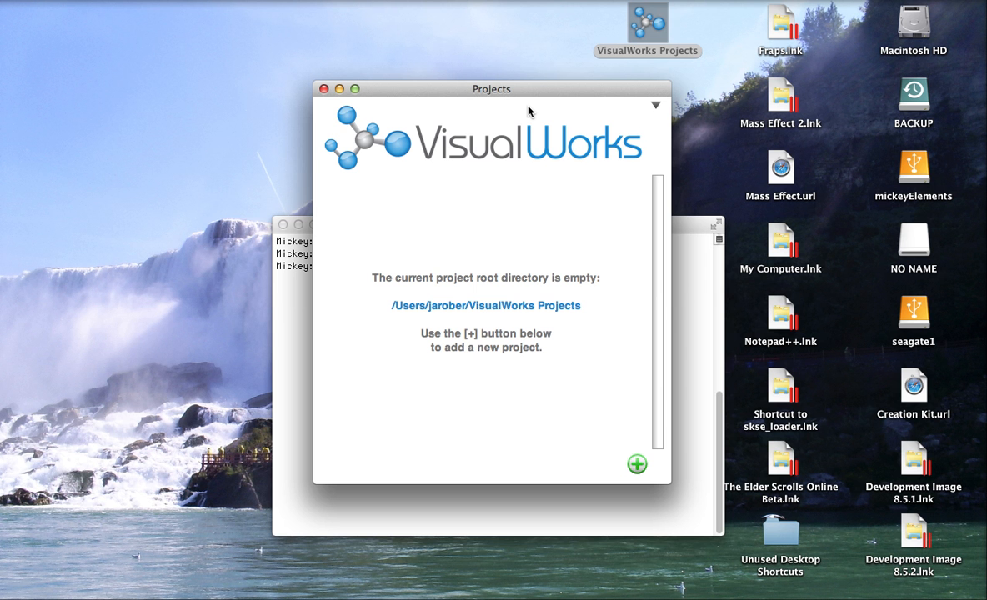
mouse_move(657, 107)
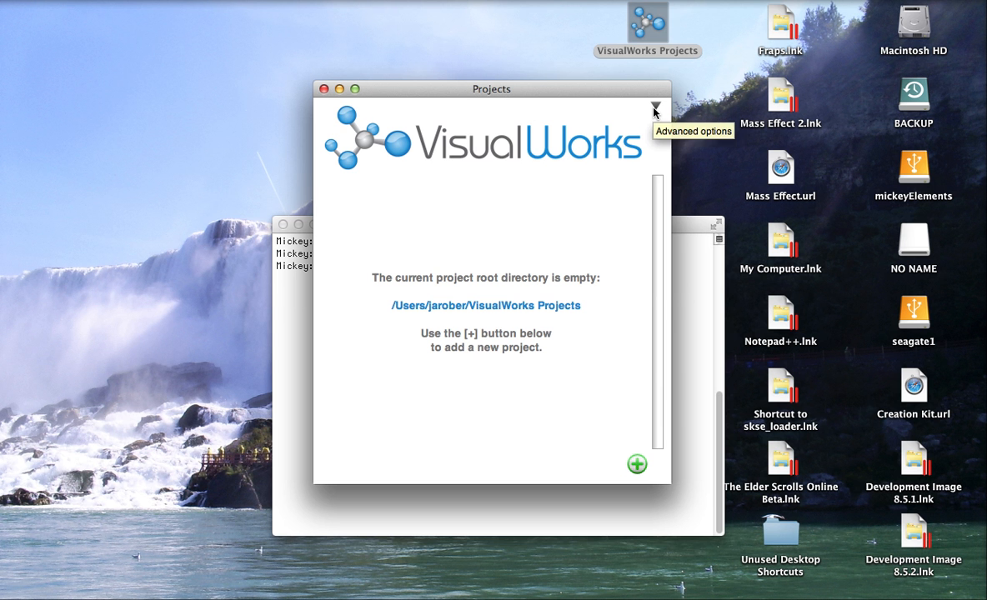
click(655, 110)
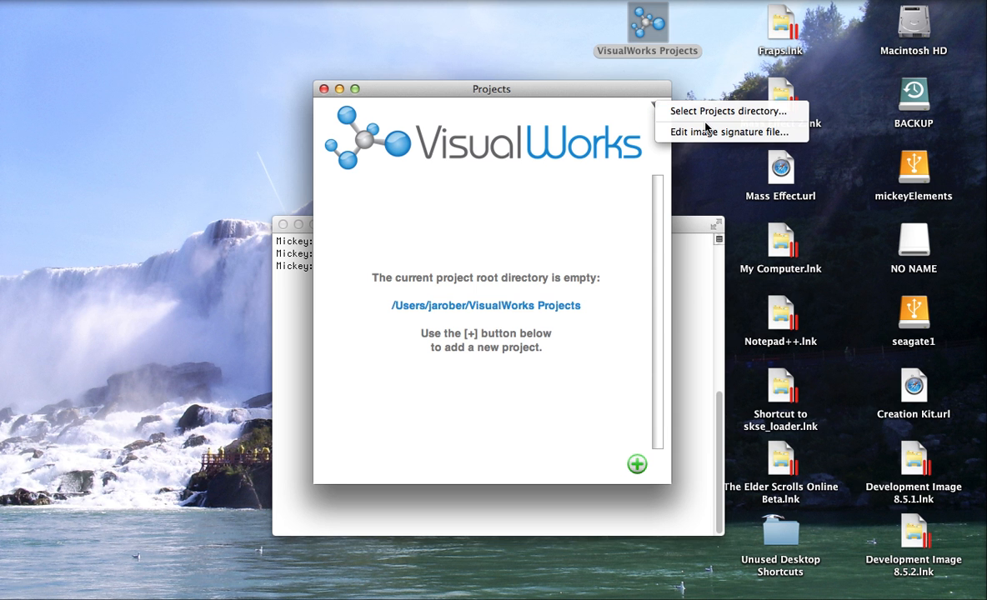
mouse_move(727, 110)
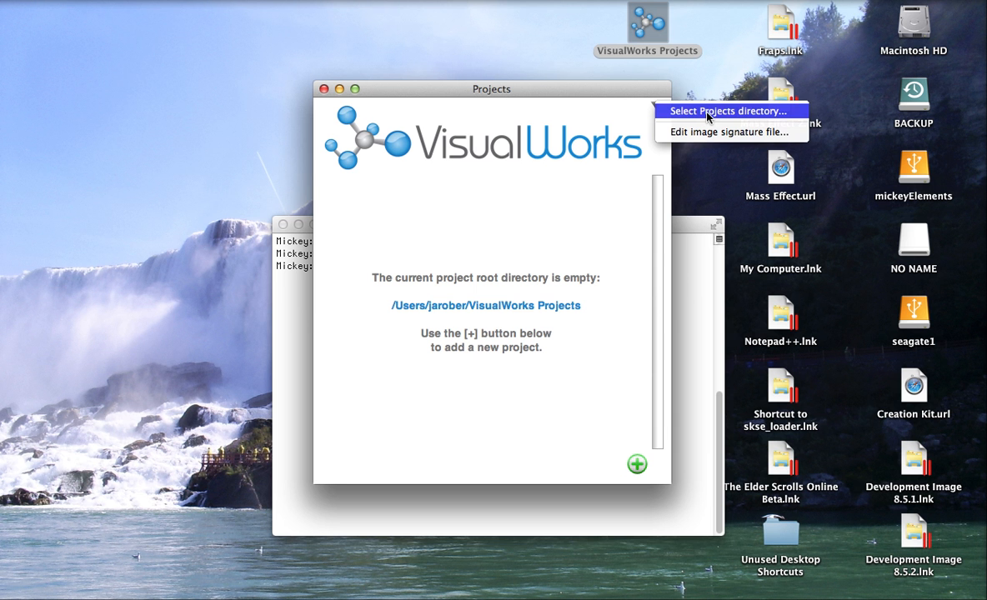
Choose Select Projects directory... to bring up the Choose Directory dialog.
click(726, 110)
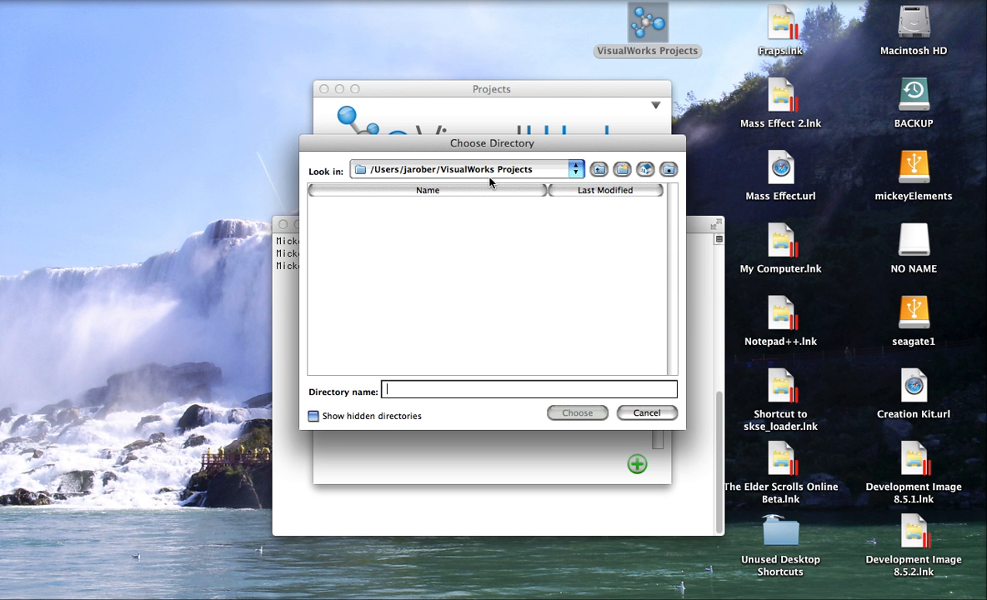
mouse_move(386, 149)
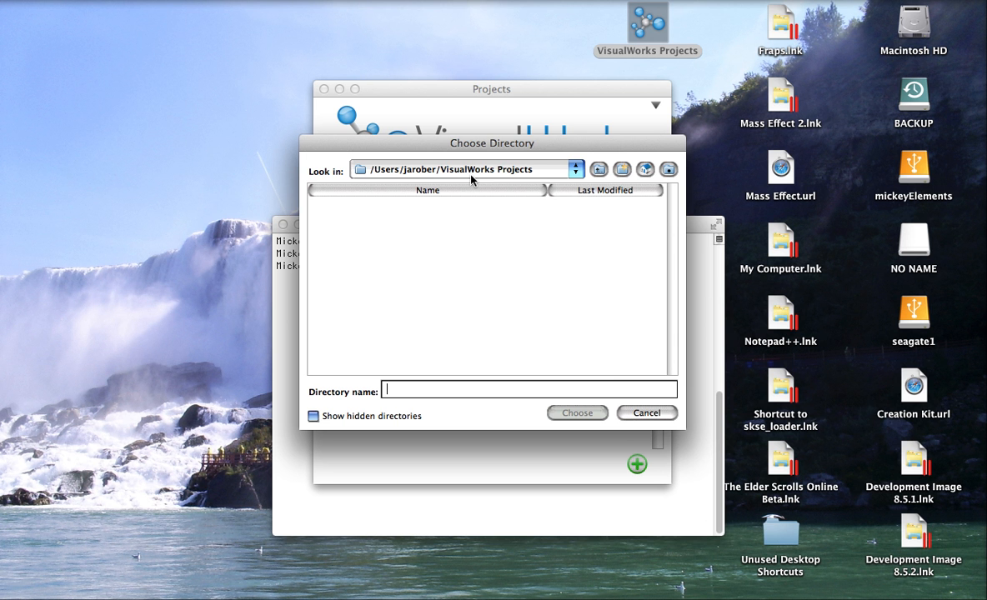
mouse_move(630, 418)
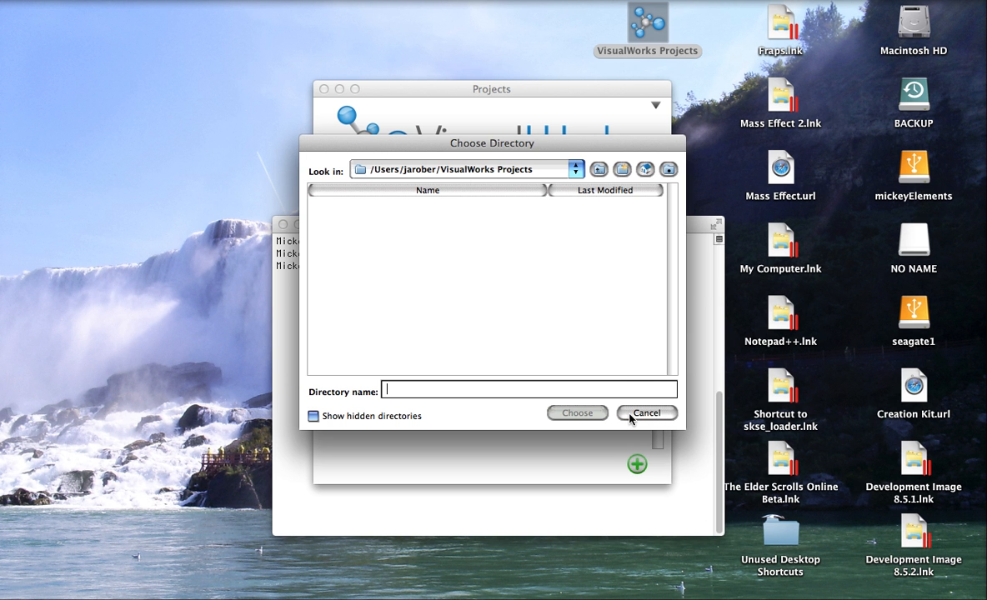
Cancel the directory choice and open the image signature file for editing from Advanced options.
click(647, 413)
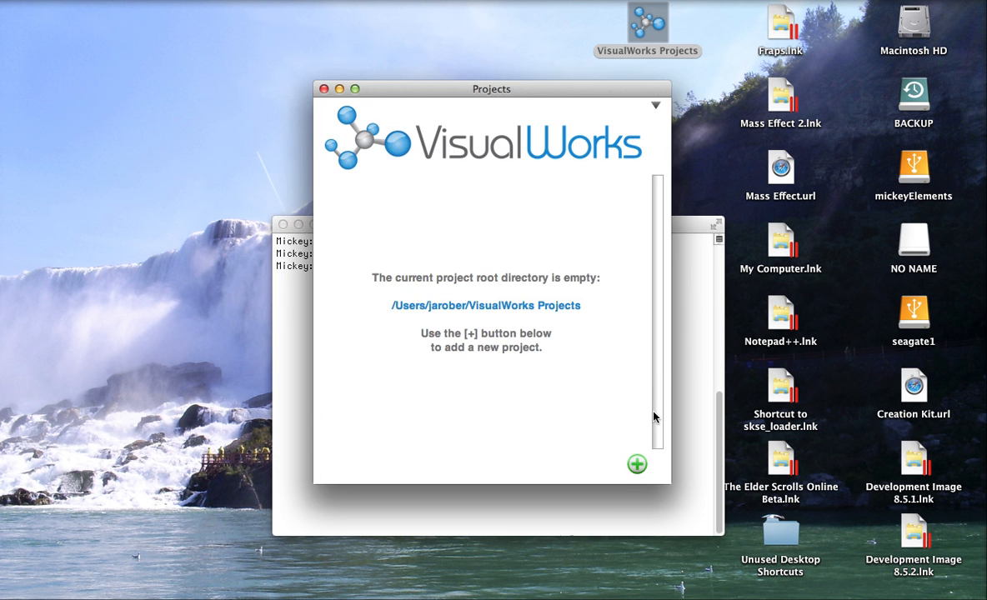
click(657, 105)
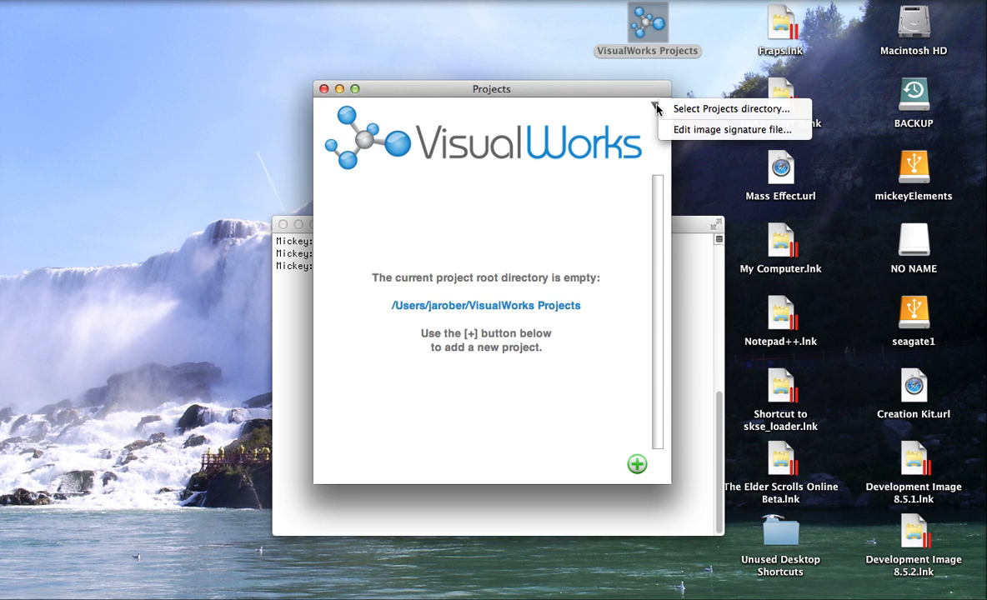
click(730, 130)
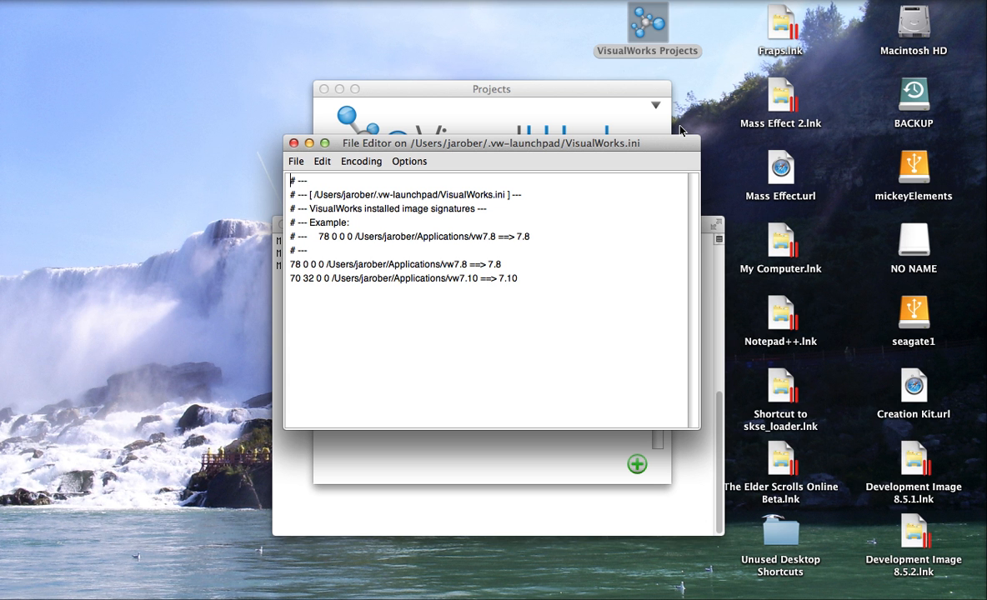
mouse_move(298, 267)
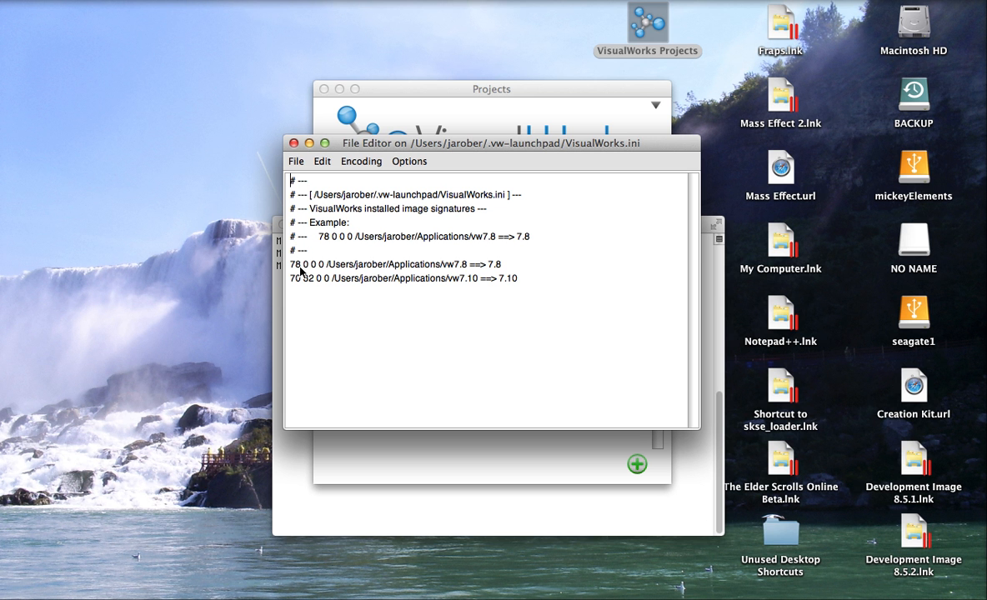
mouse_move(370, 280)
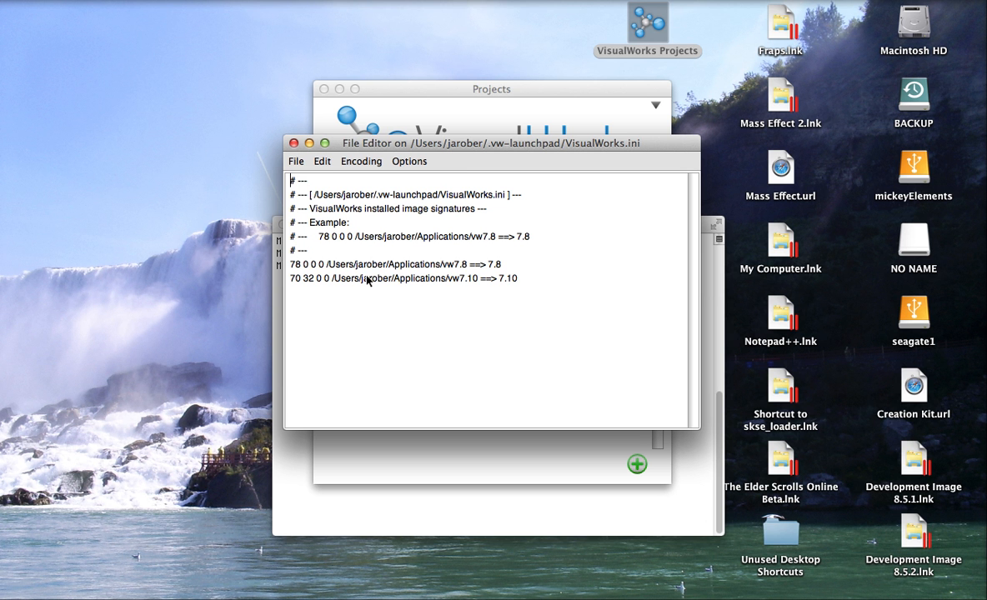
mouse_move(324, 297)
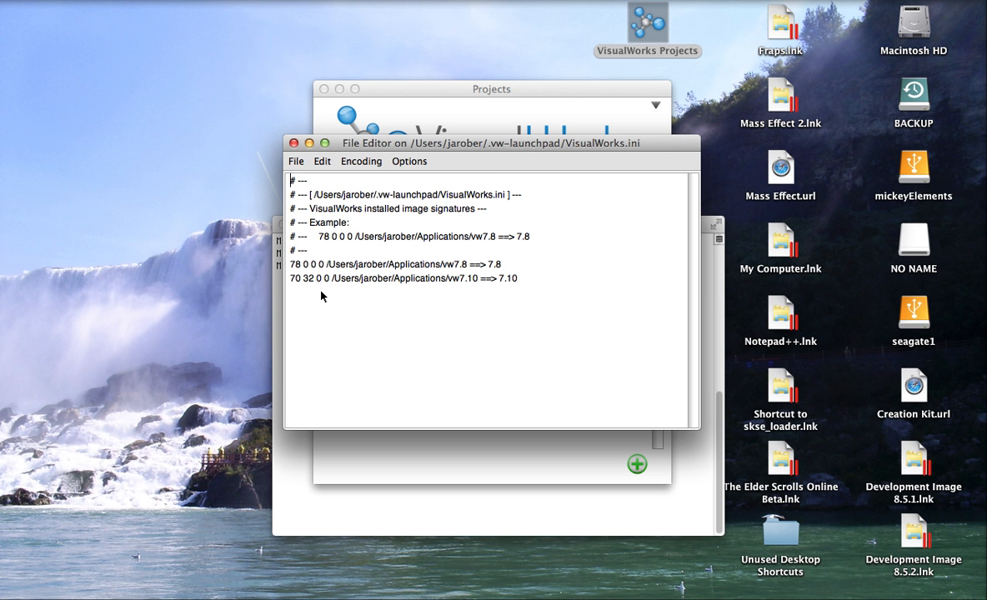
mouse_move(363, 290)
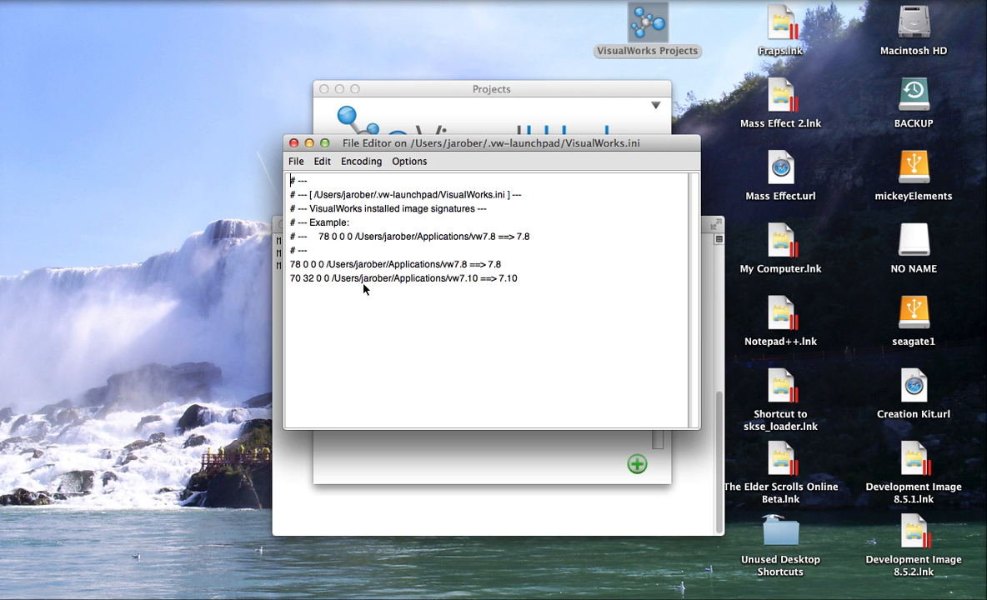
mouse_move(347, 275)
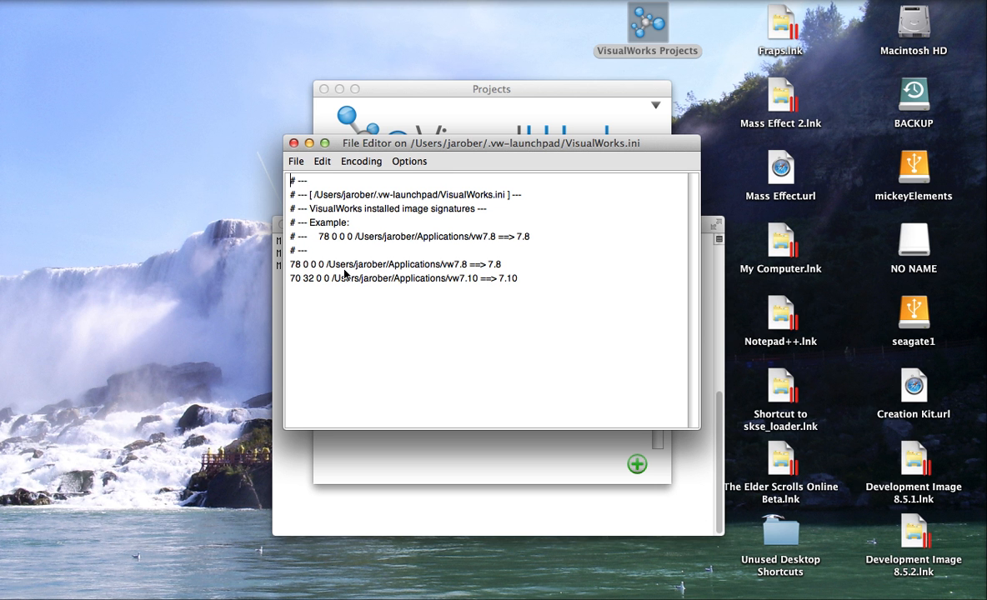
mouse_move(403, 300)
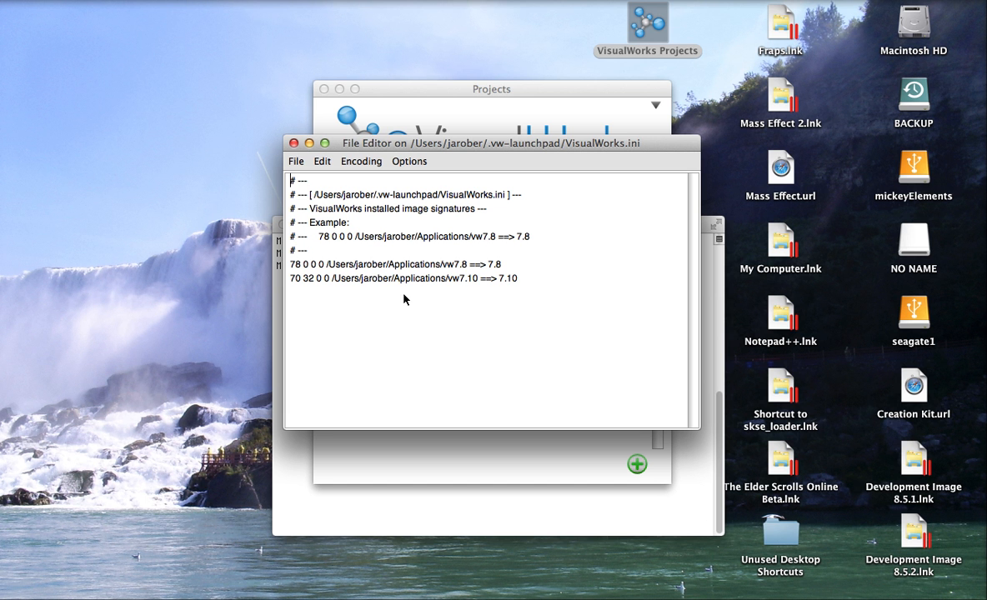
mouse_move(327, 171)
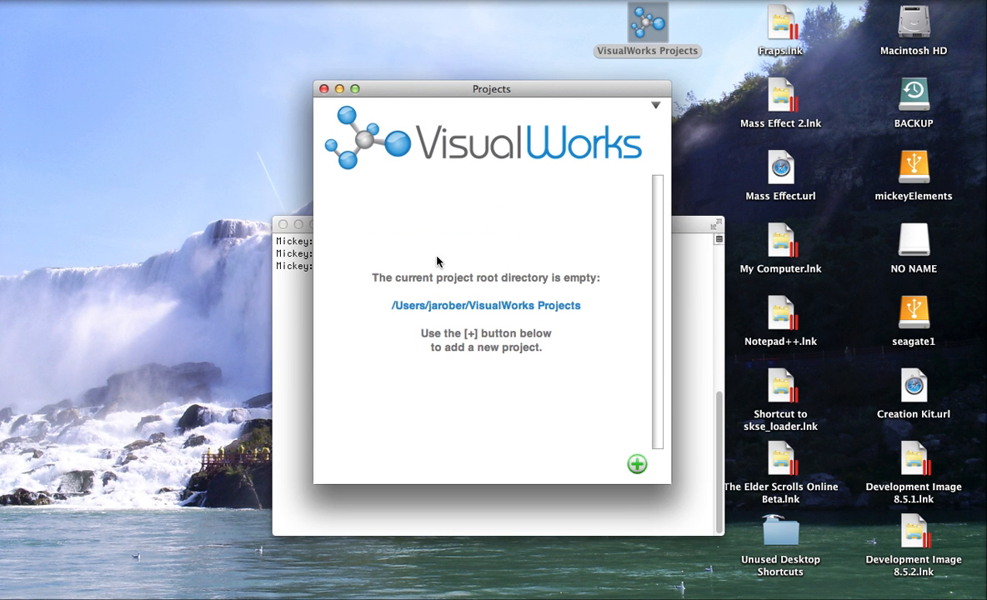
mouse_move(556, 335)
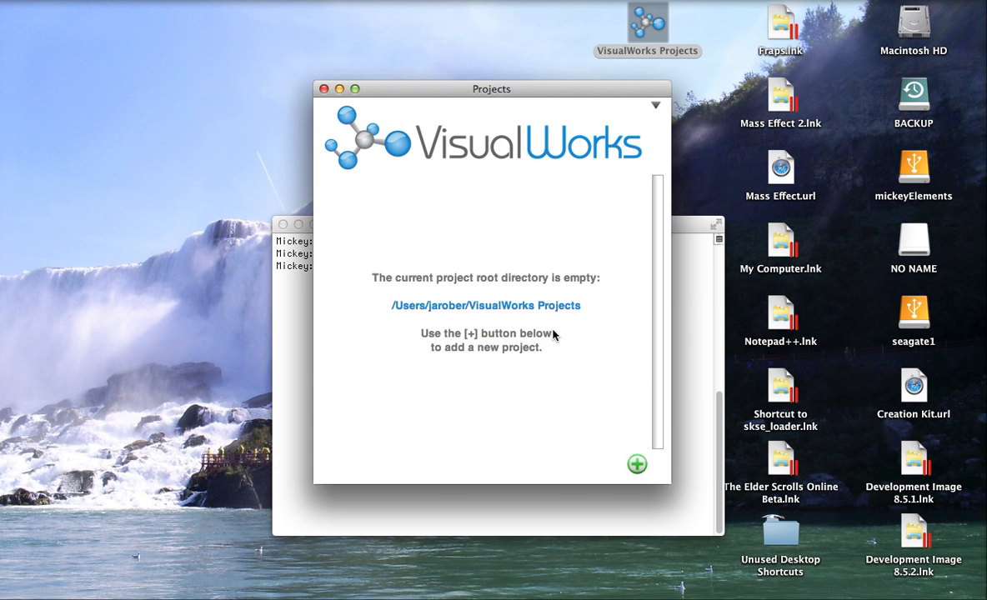
Add a new project named workingImage and launch its image.
click(636, 464)
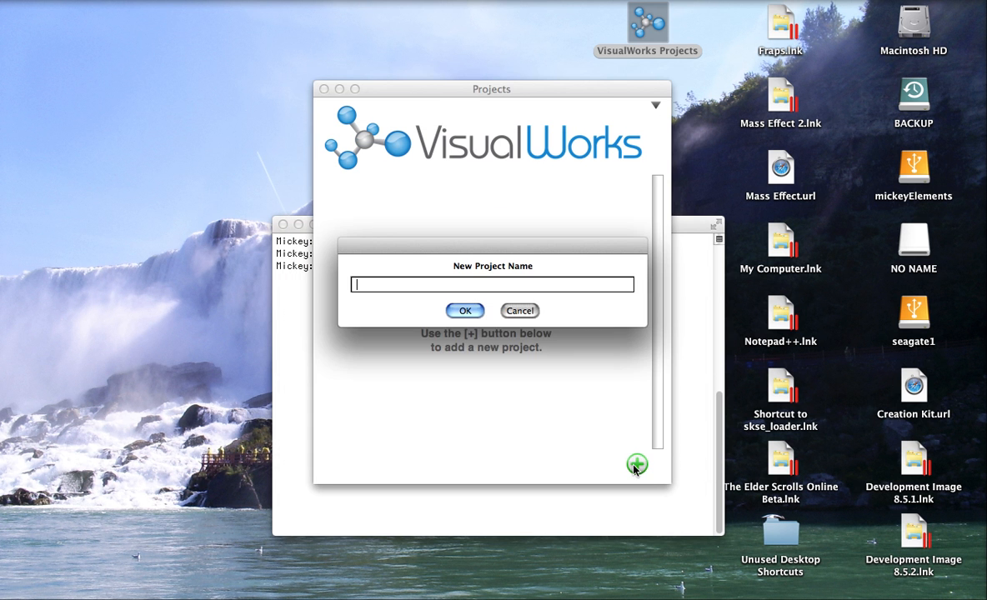
mouse_move(537, 377)
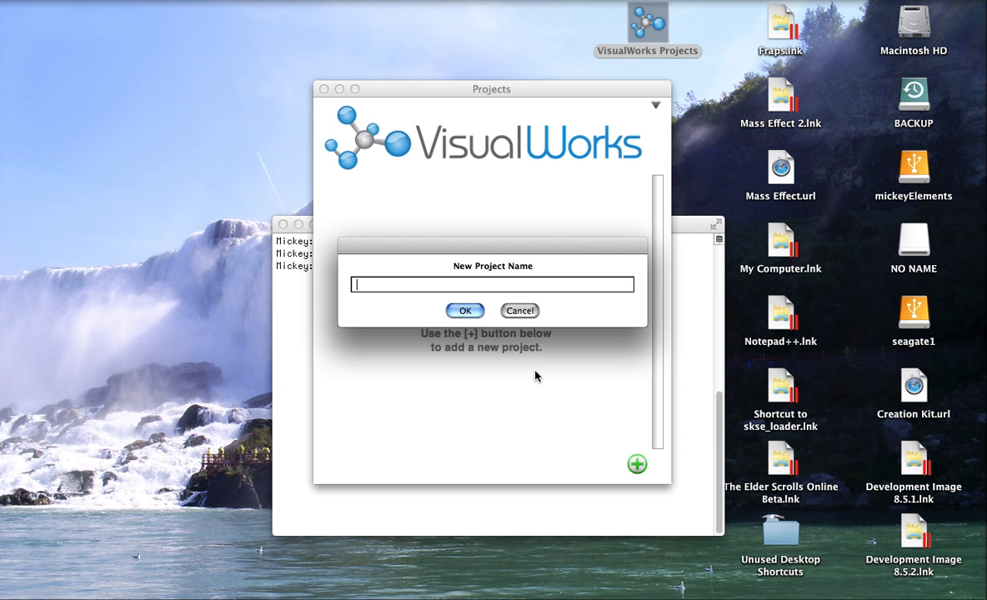
text(w)
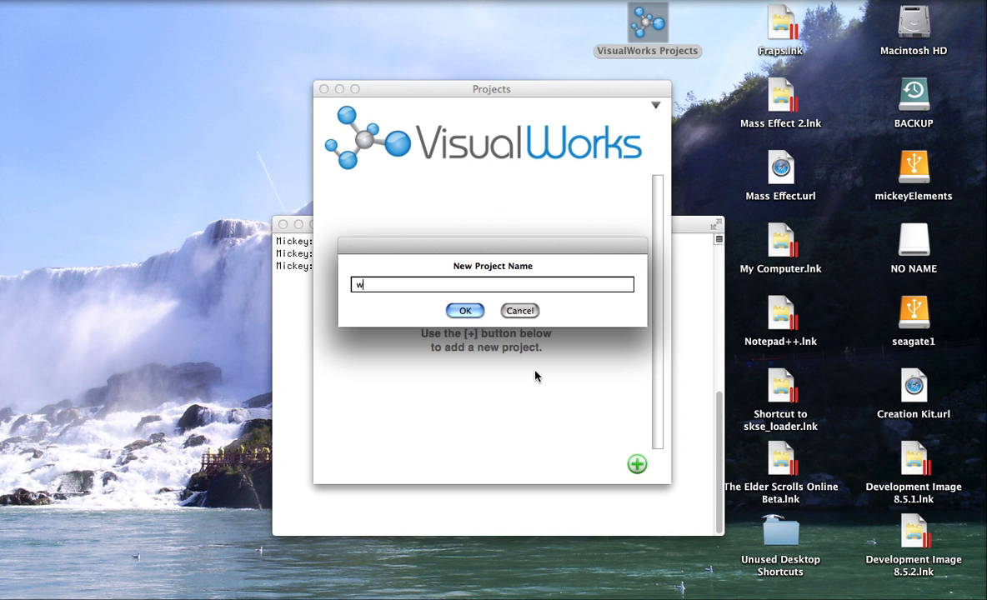
text(orkingImage)
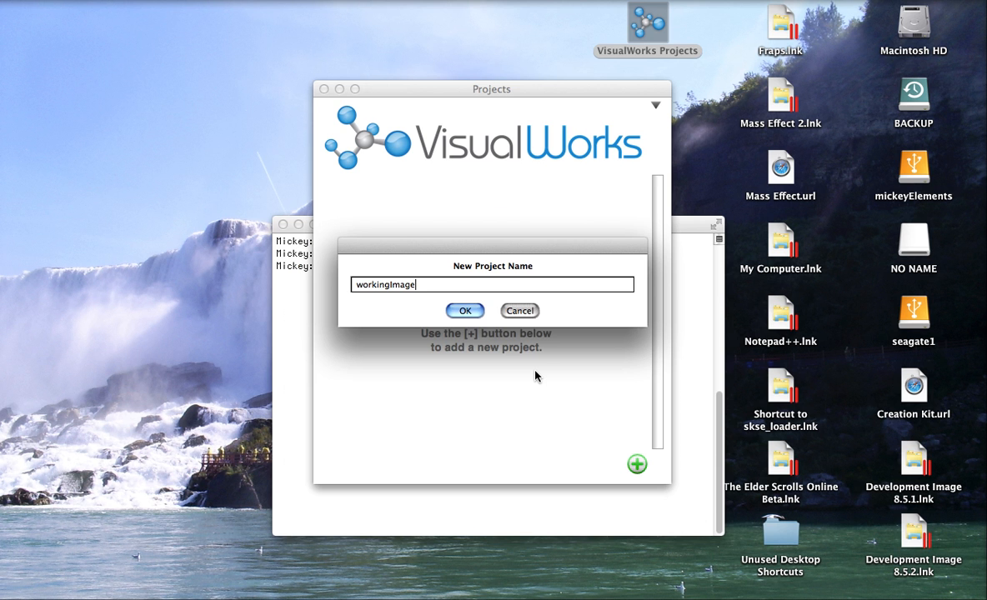
click(465, 310)
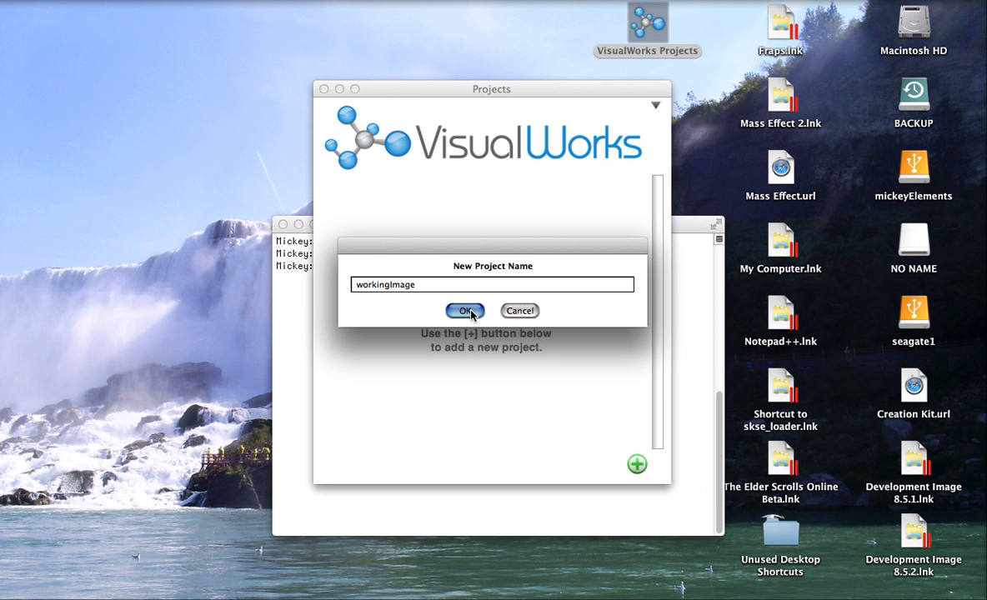
click(463, 310)
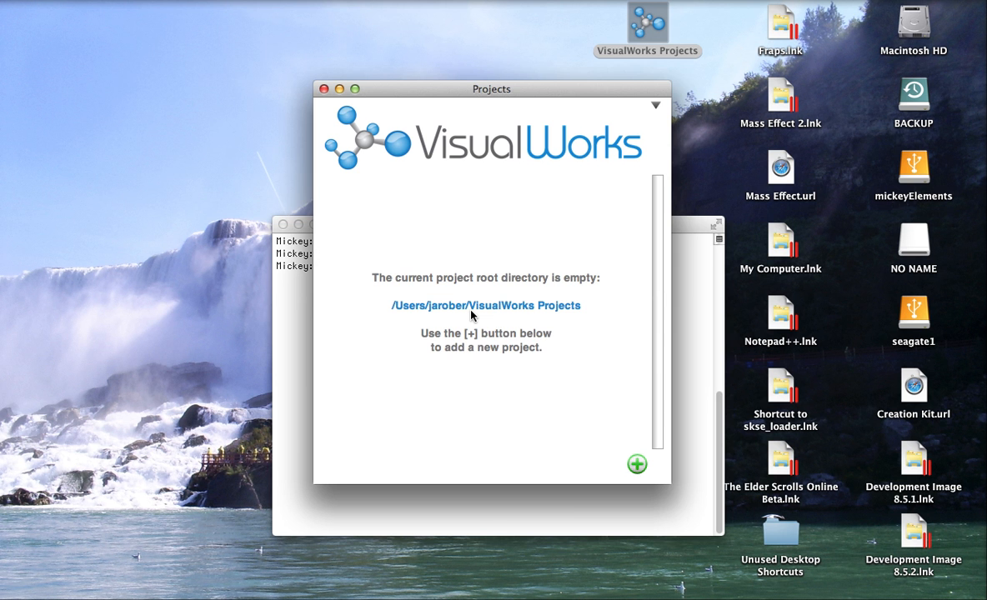
click(636, 464)
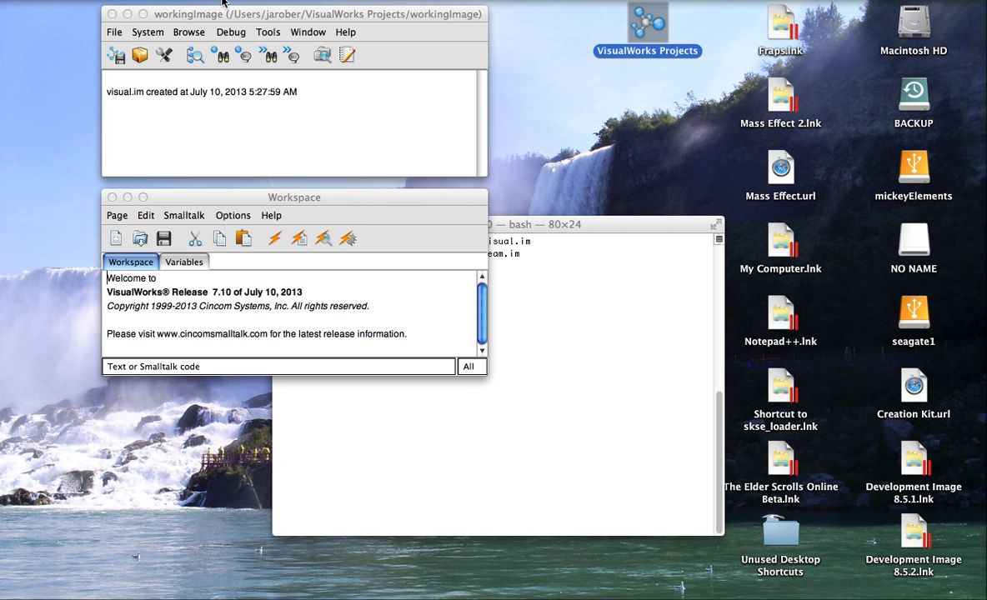
Reopen the VisualWorks Projects window, now listing the WorkingImage project.
click(113, 32)
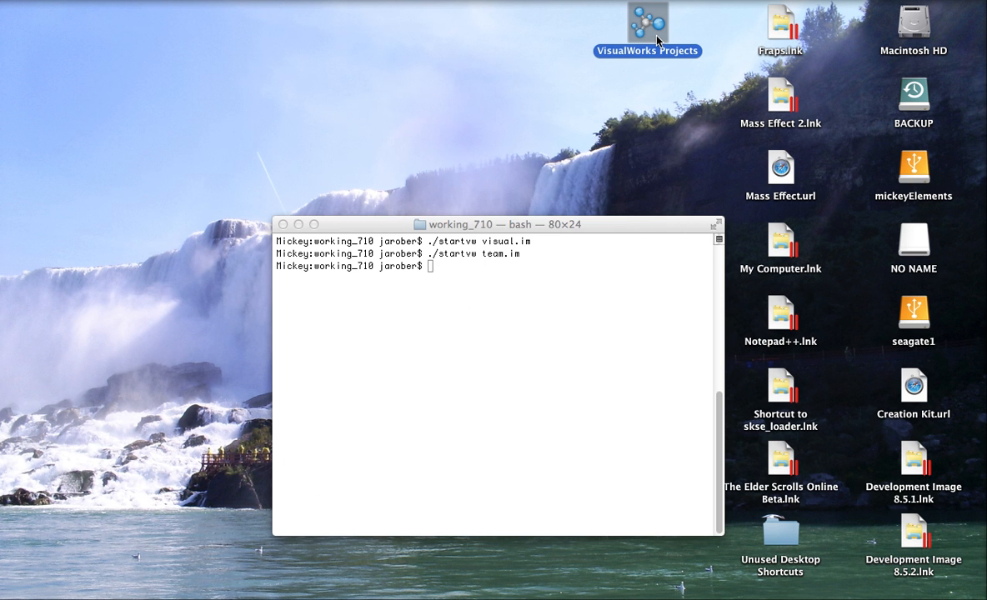
double_click(647, 25)
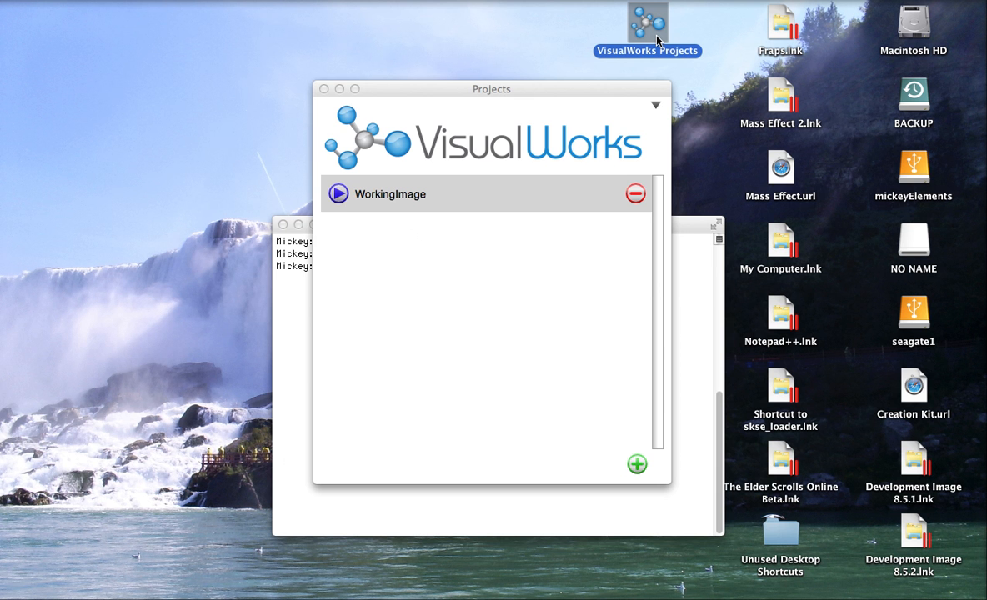
mouse_move(371, 143)
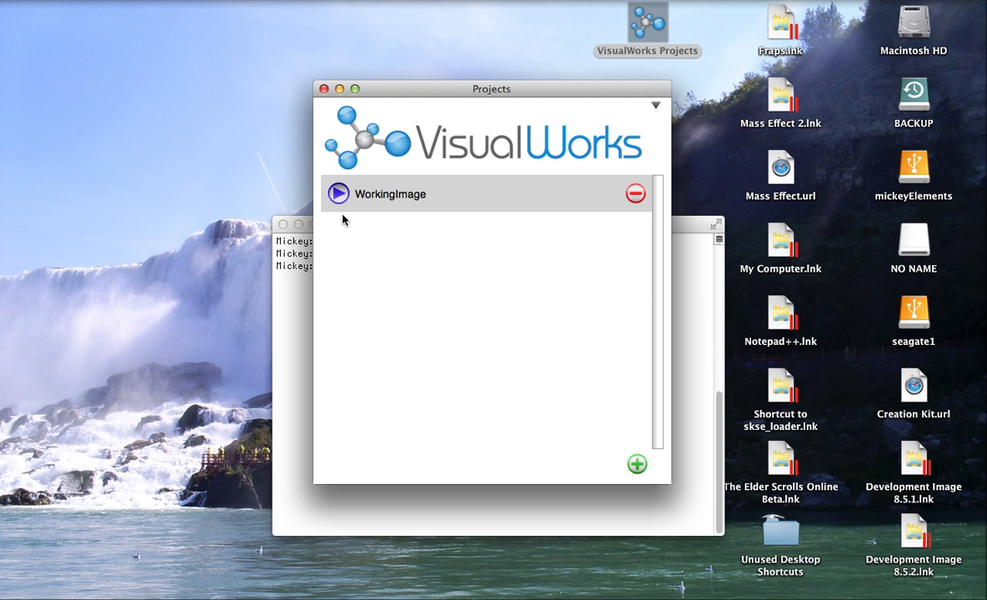
Bring the workingImage launcher forward and exit its image without saving.
click(338, 193)
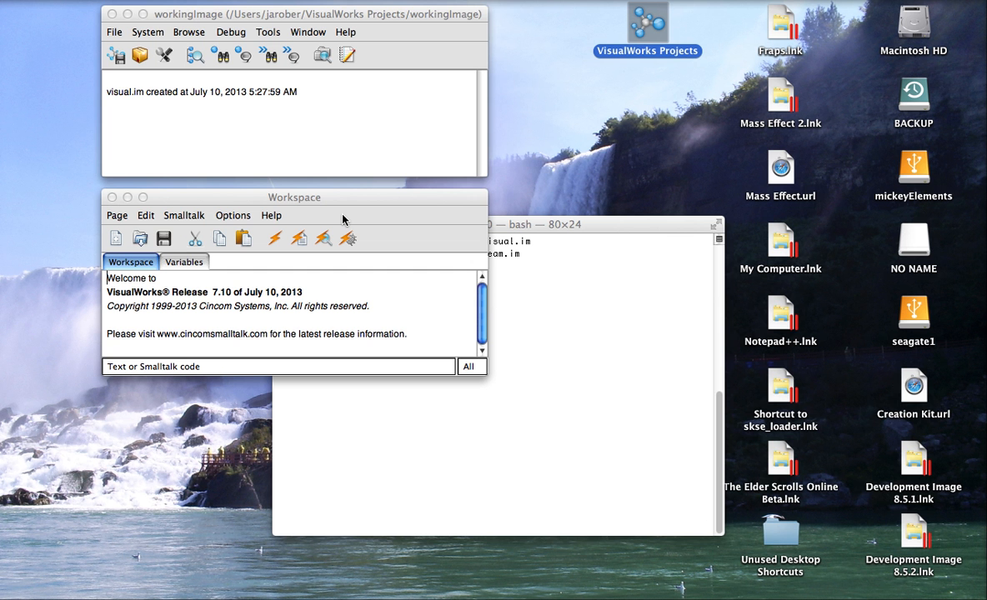
mouse_move(120, 36)
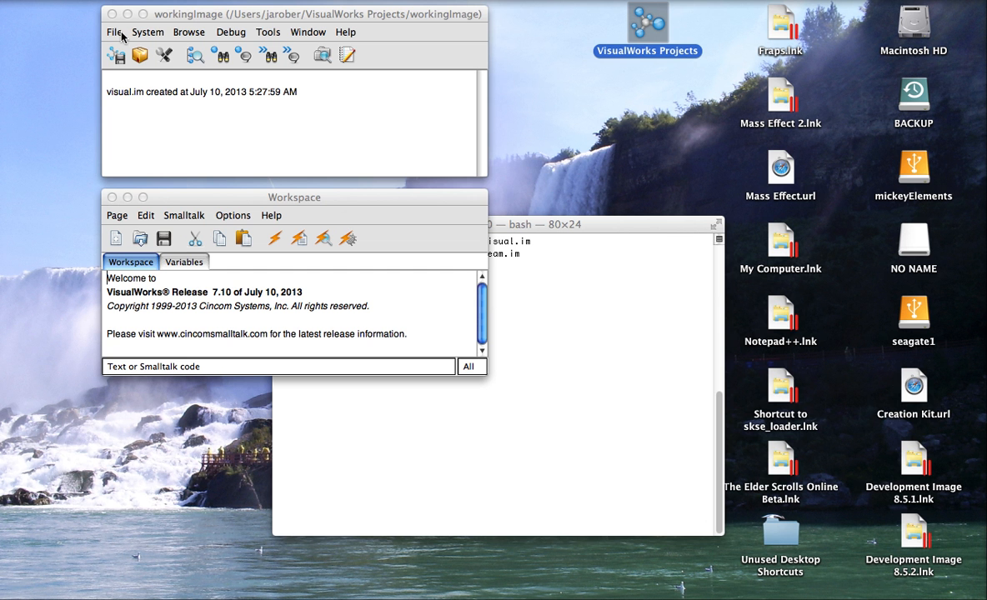
click(114, 32)
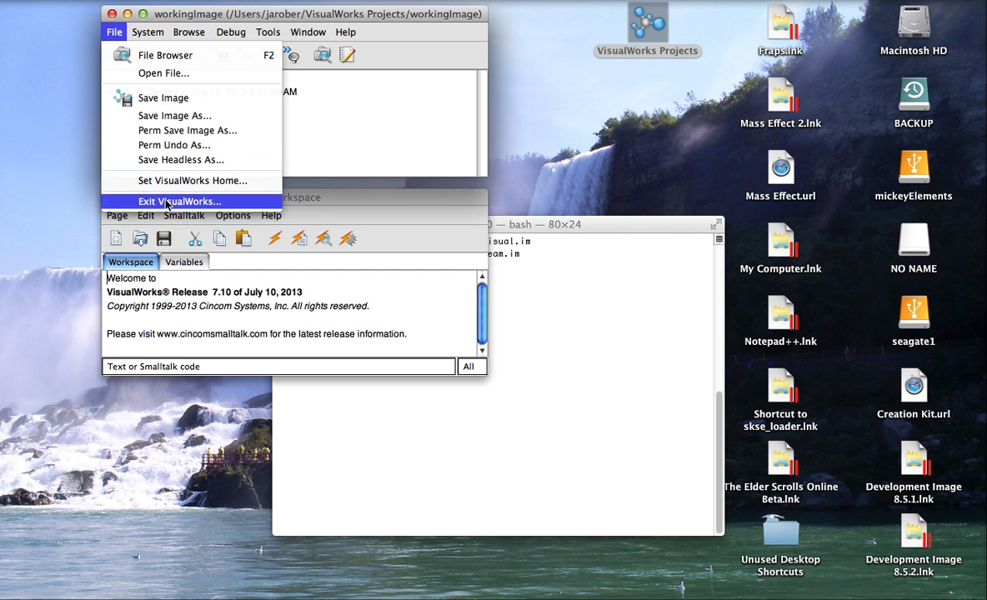
click(178, 200)
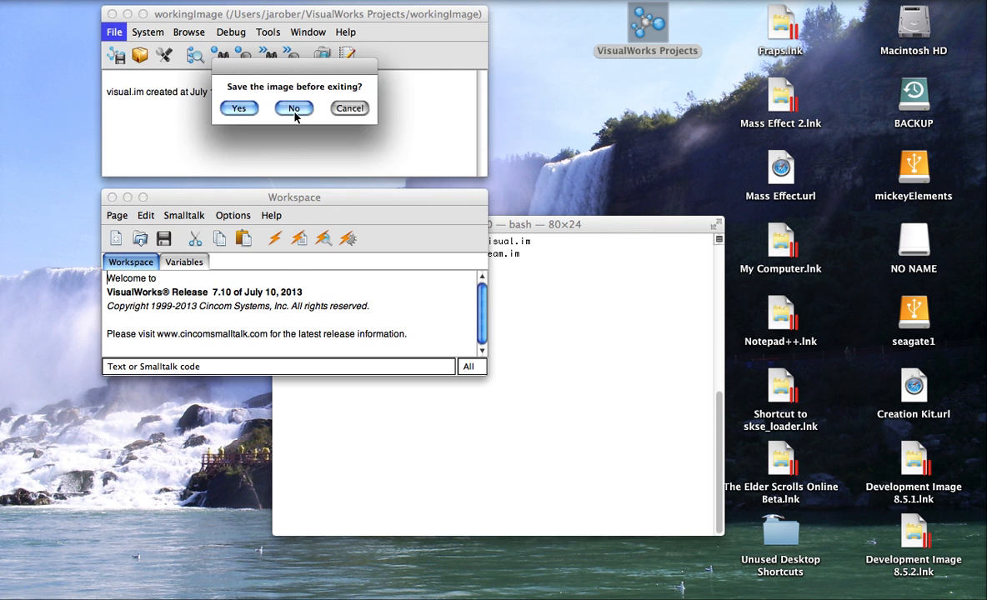
click(293, 107)
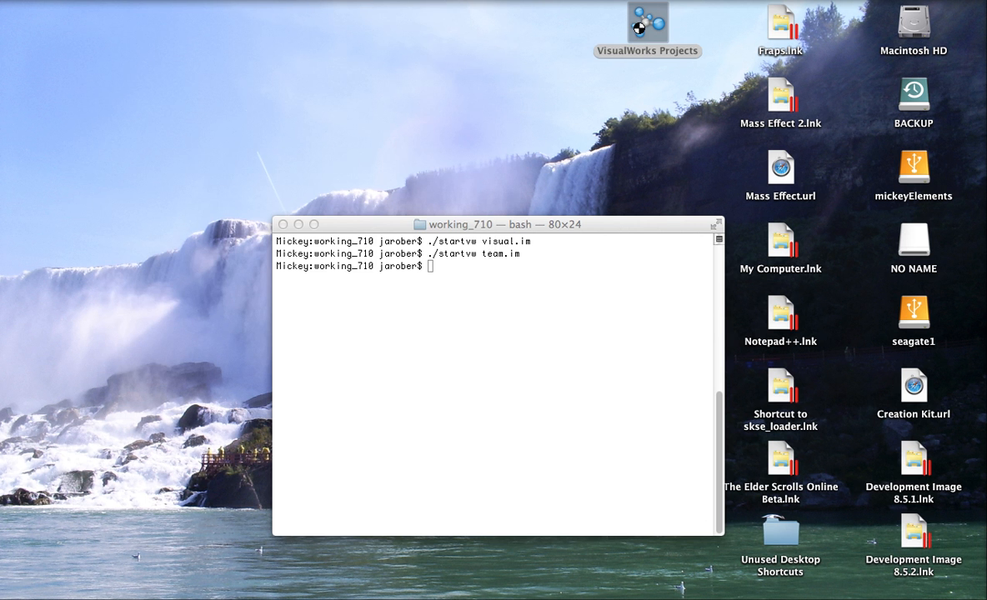
Reopen Projects and delete the WorkingImage project with all its files, confirming Yes.
double_click(647, 23)
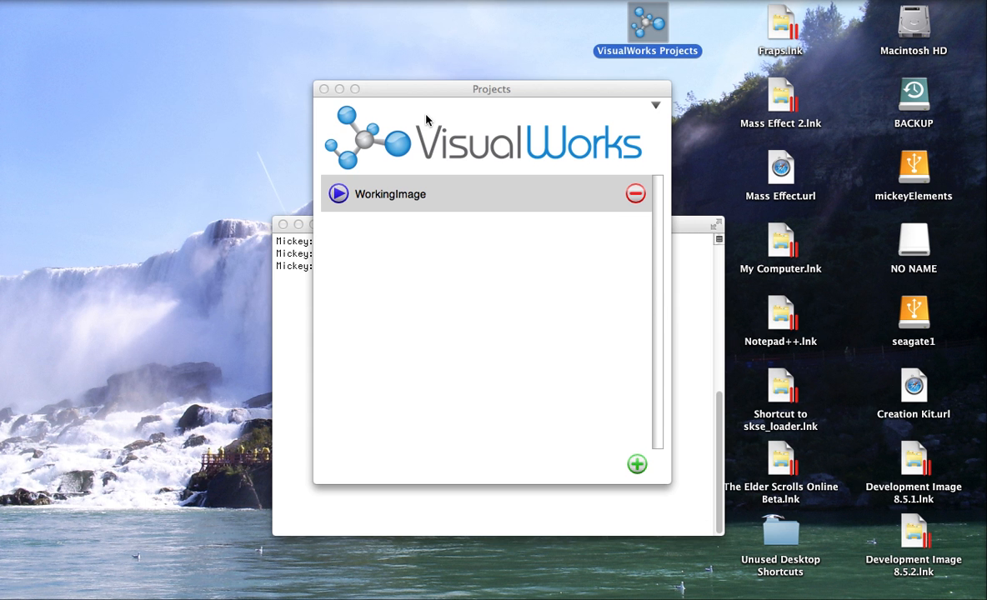
mouse_move(590, 91)
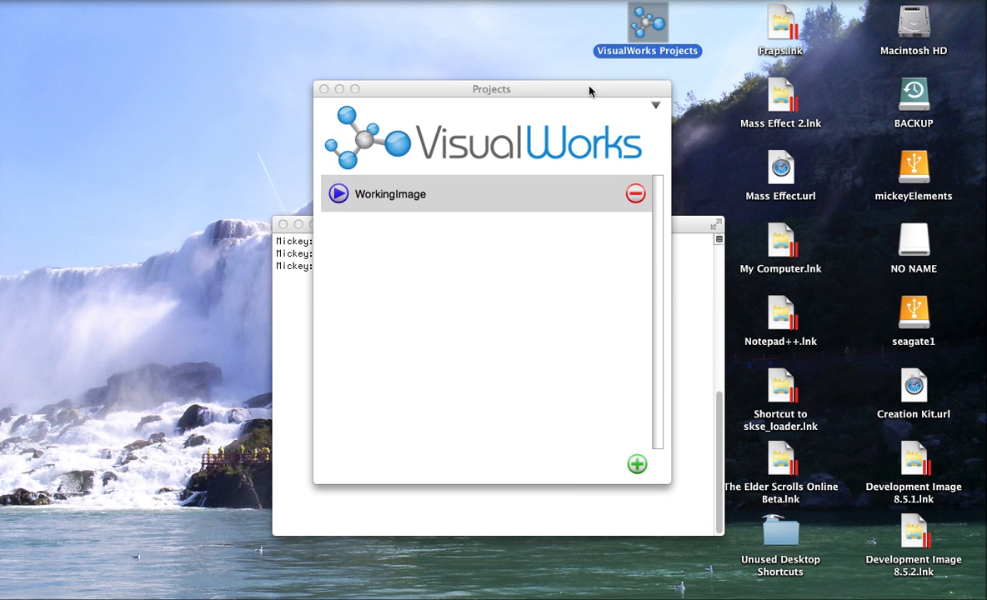
click(635, 193)
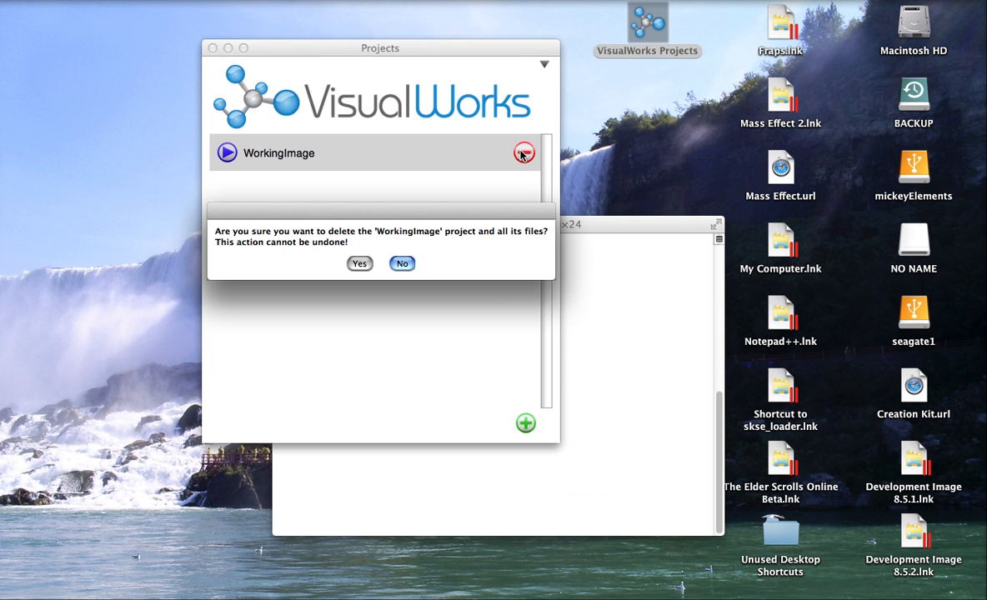
click(360, 263)
text(worki)
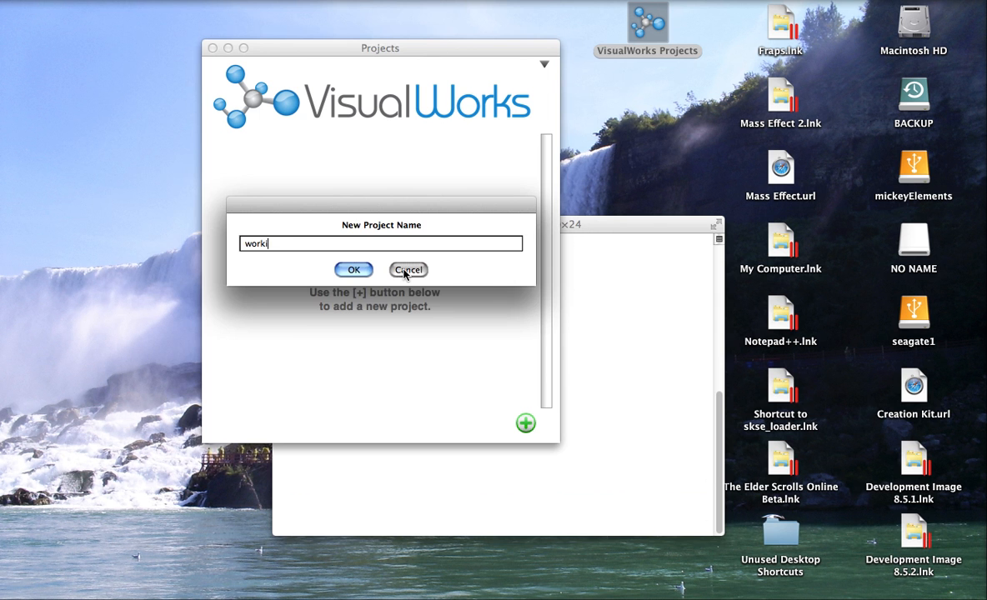
Confirm the working3 project name with OK so its new image starts.
click(409, 270)
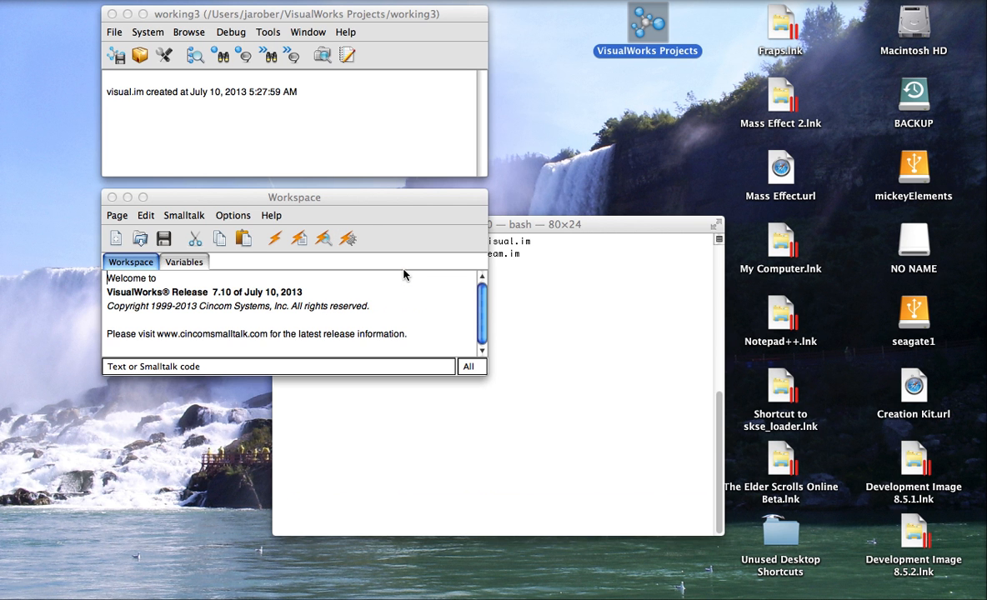
mouse_move(403, 260)
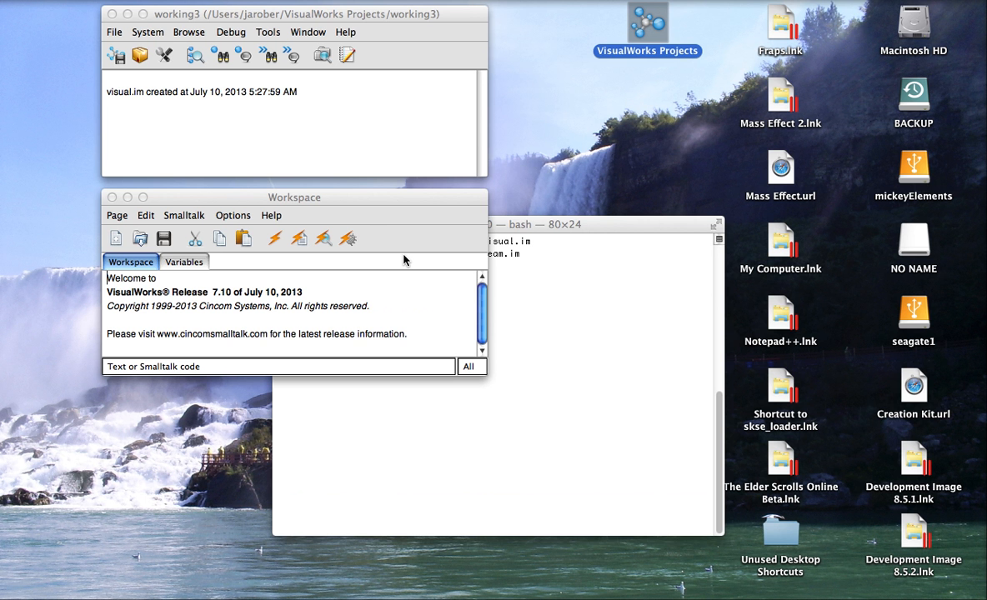
mouse_move(640, 30)
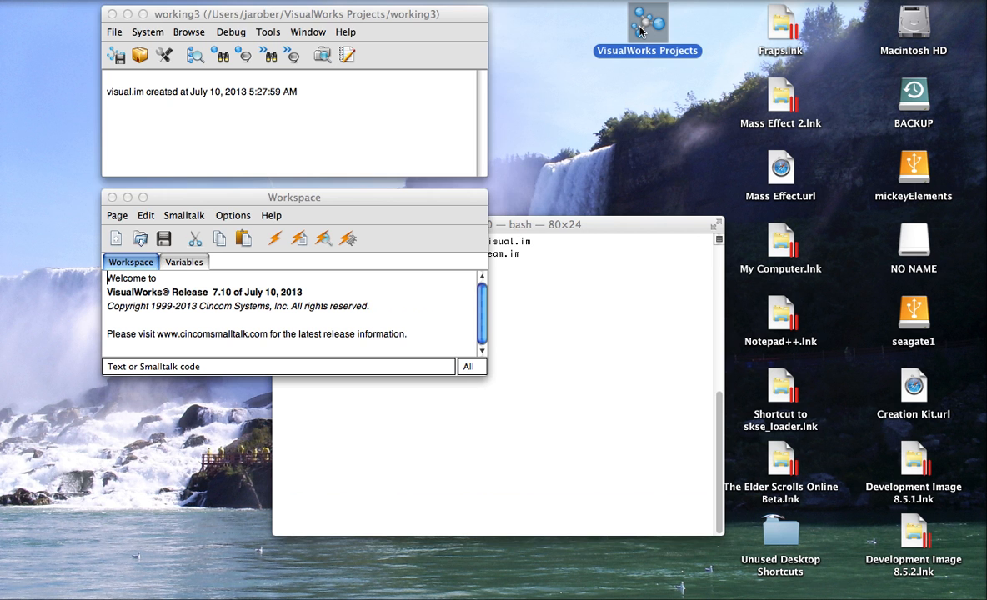
Bring the VisualWorks Projects window forward, showing Working3 listed while its image runs.
click(432, 132)
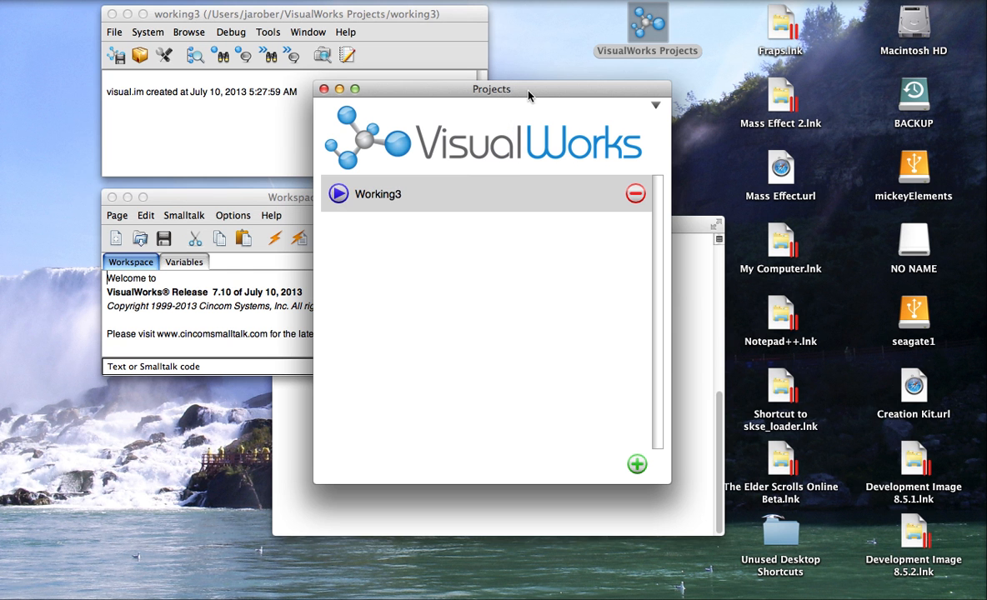
mouse_move(416, 240)
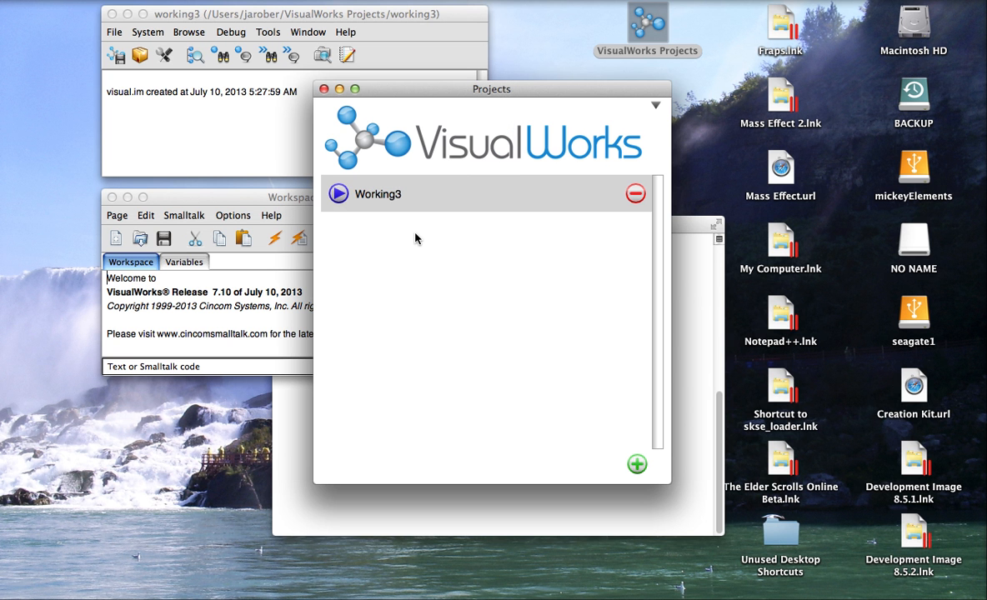